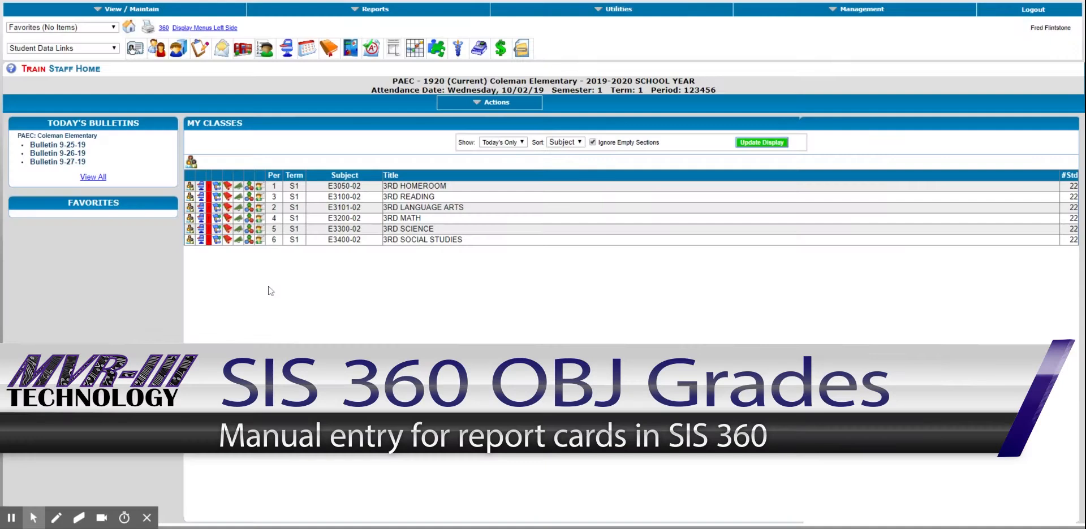
pyautogui.moveTo(167, 39)
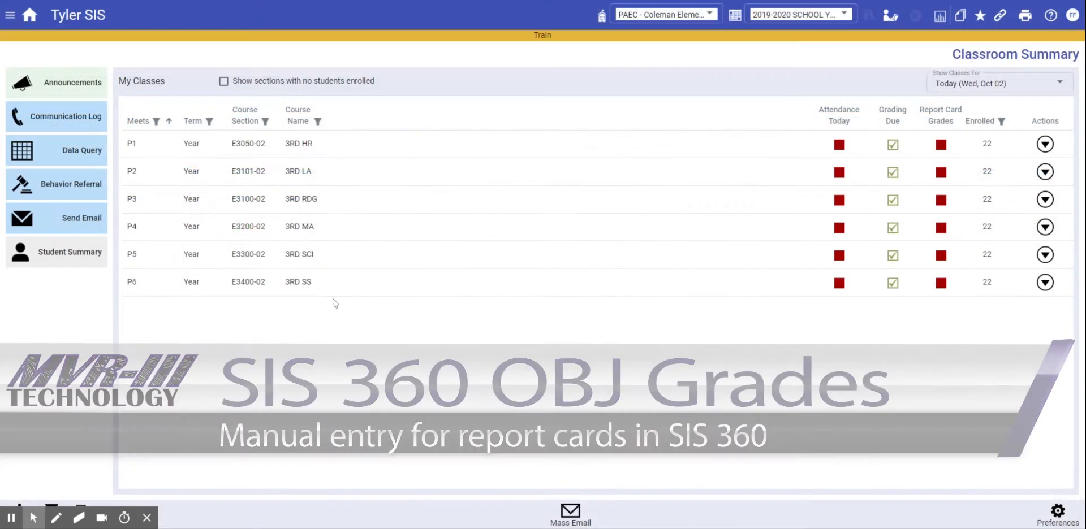
pyautogui.click(297, 121)
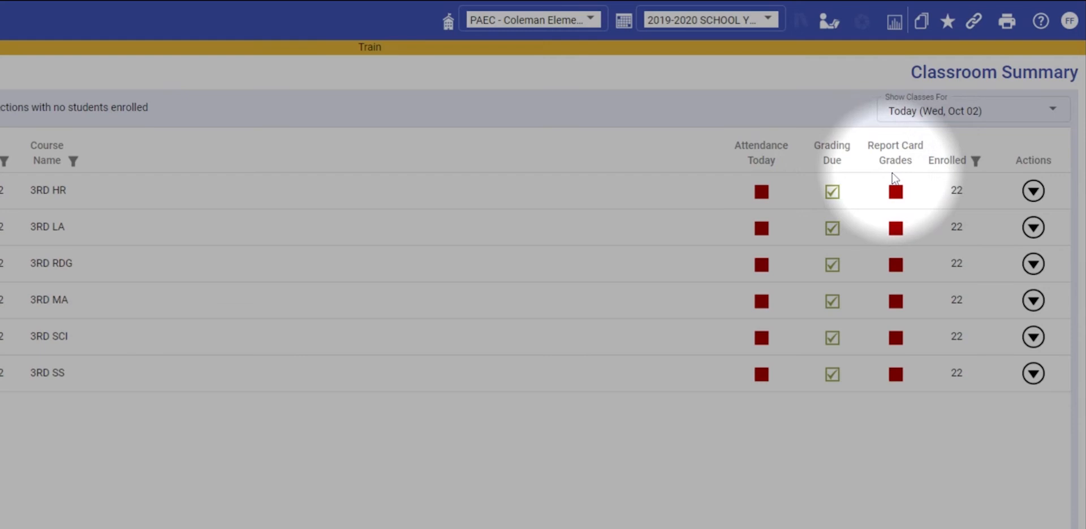
pyautogui.moveTo(901, 202)
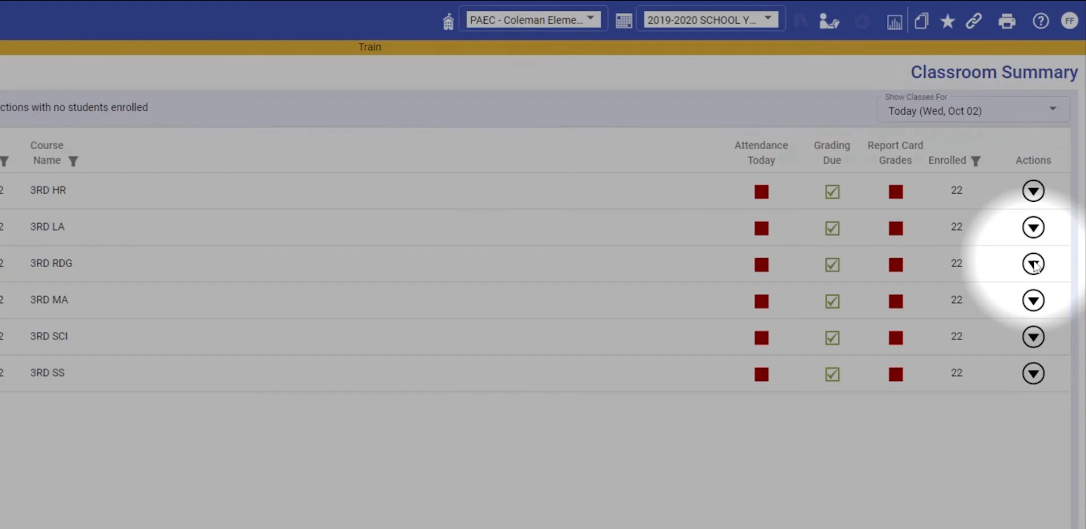
pyautogui.click(1032, 264)
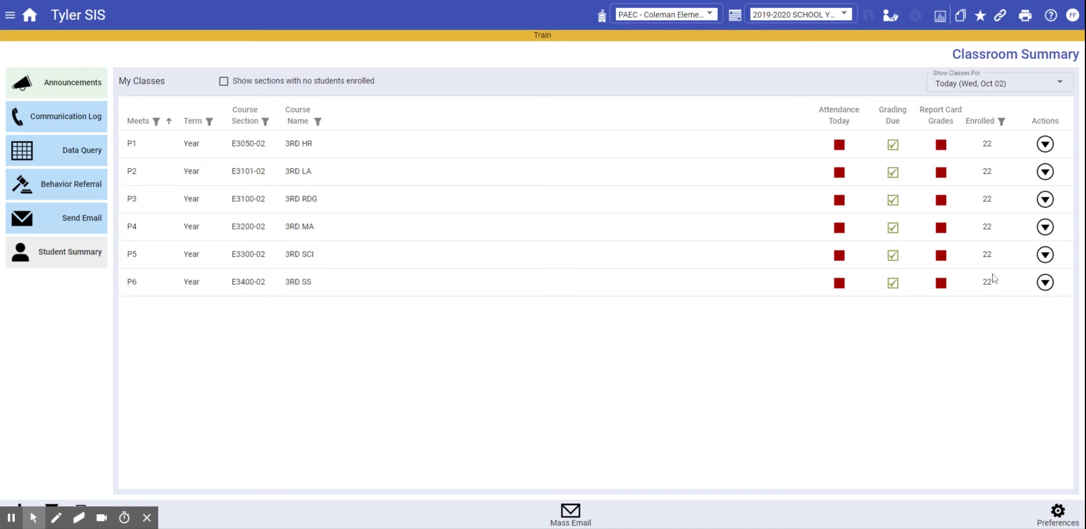
pyautogui.moveTo(944, 208)
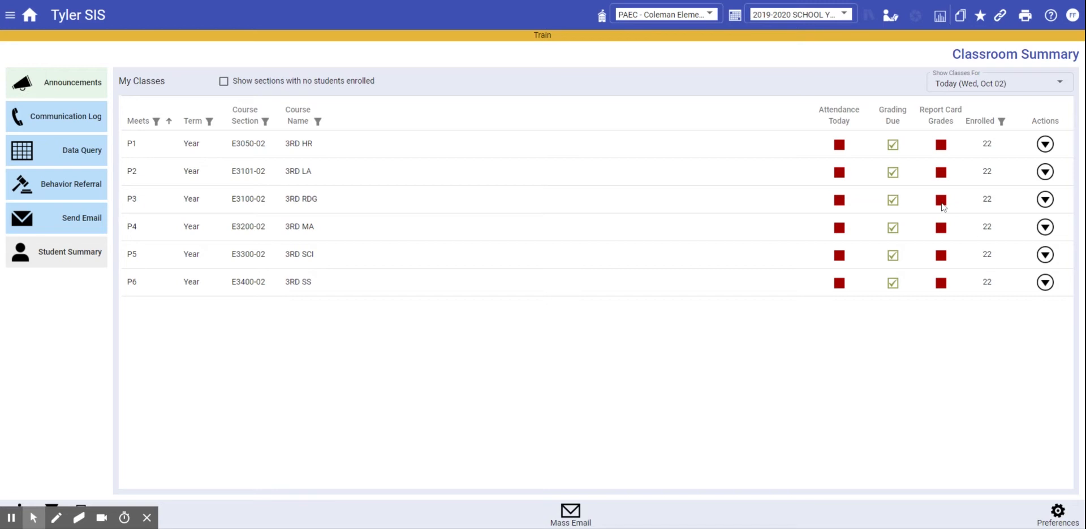
# Load 3RD RDG report card grades, import existing scores into T1, and view the standards grades
pyautogui.click(1044, 199)
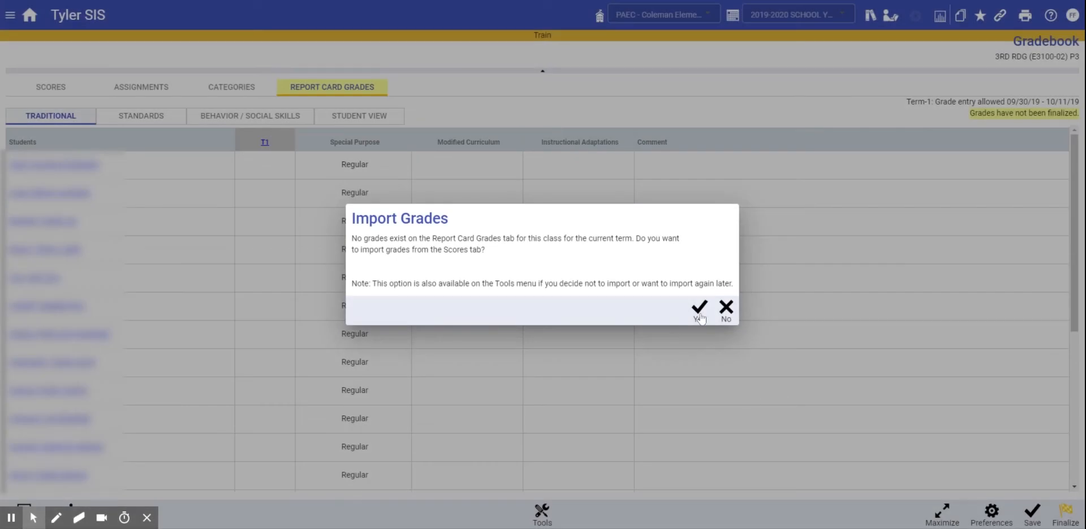
pyautogui.click(698, 309)
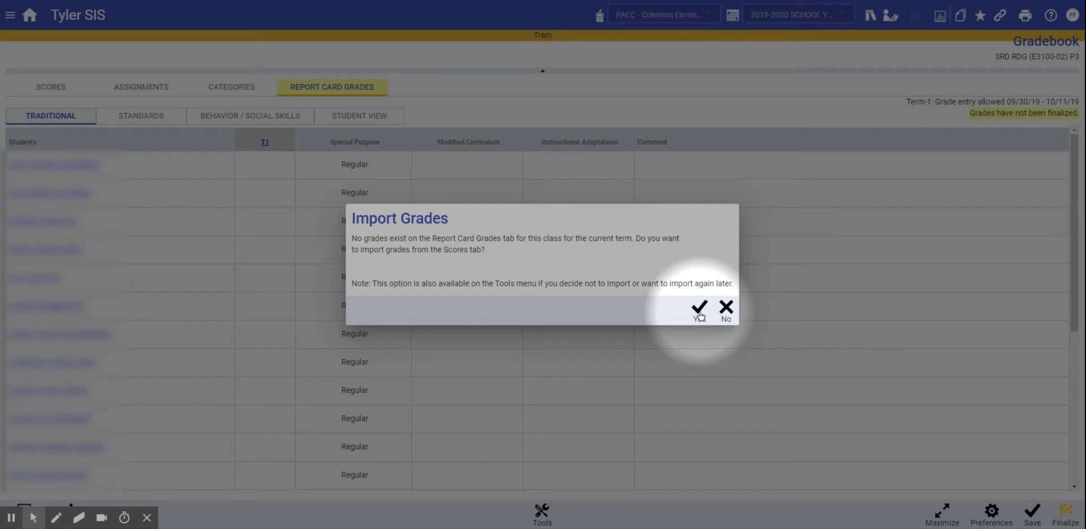
pyautogui.click(700, 309)
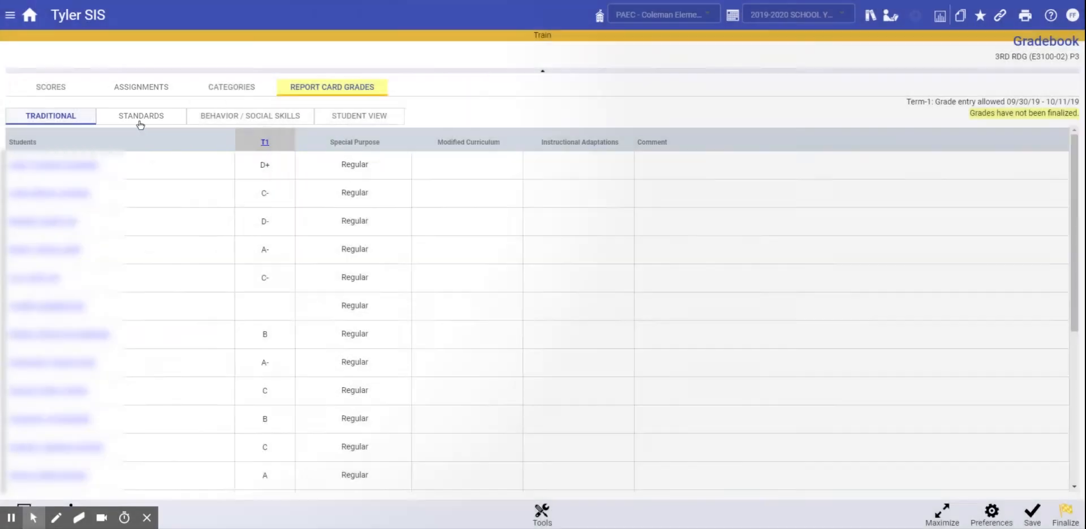
pyautogui.click(140, 115)
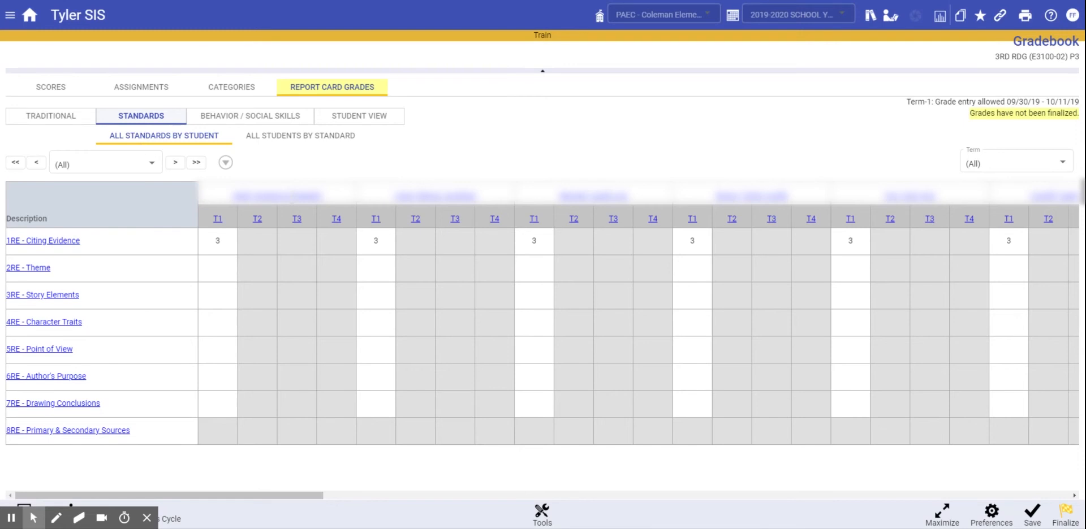
pyautogui.moveTo(309, 166)
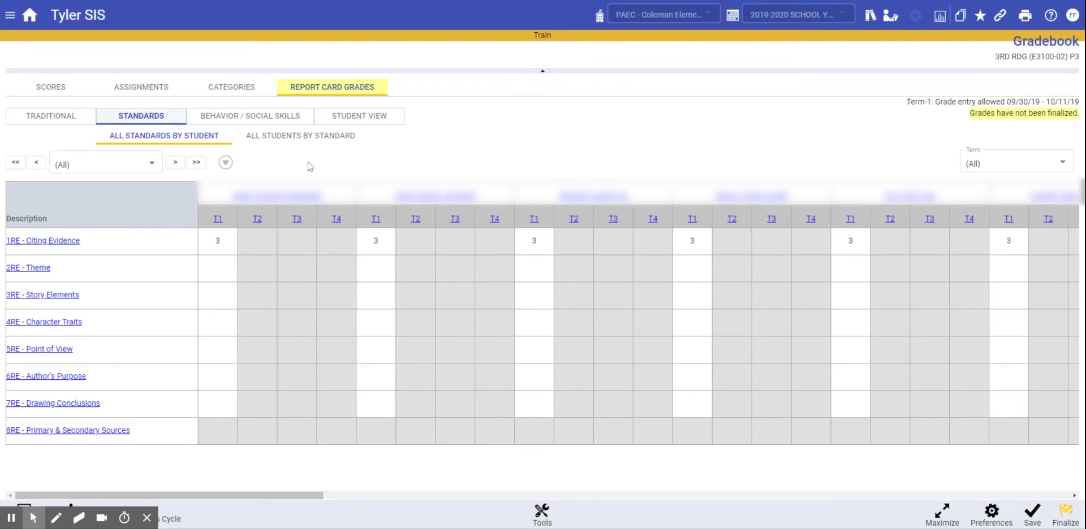
pyautogui.moveTo(306, 146)
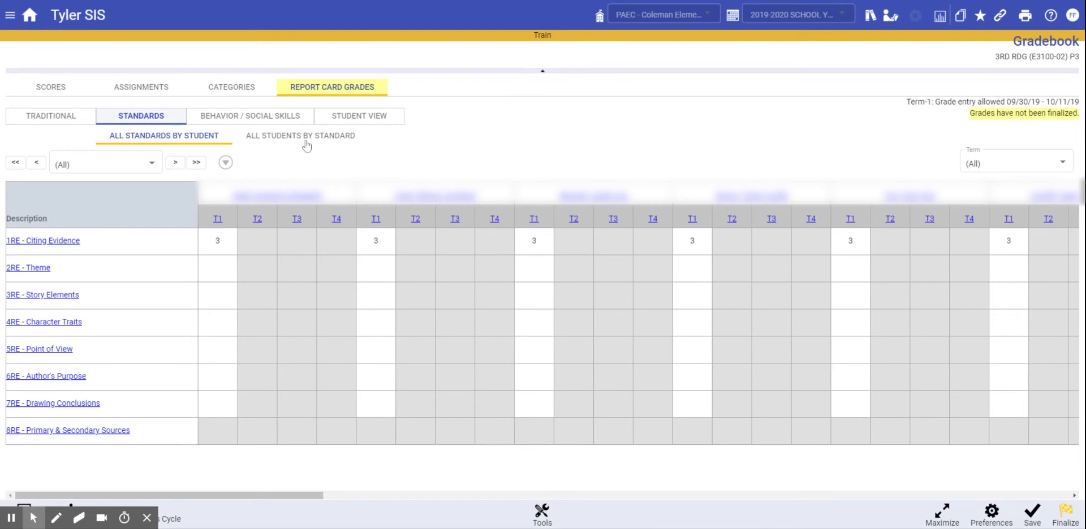
# List students by standard and enter a Theme T1 mark of 3 for the first student
pyautogui.click(299, 134)
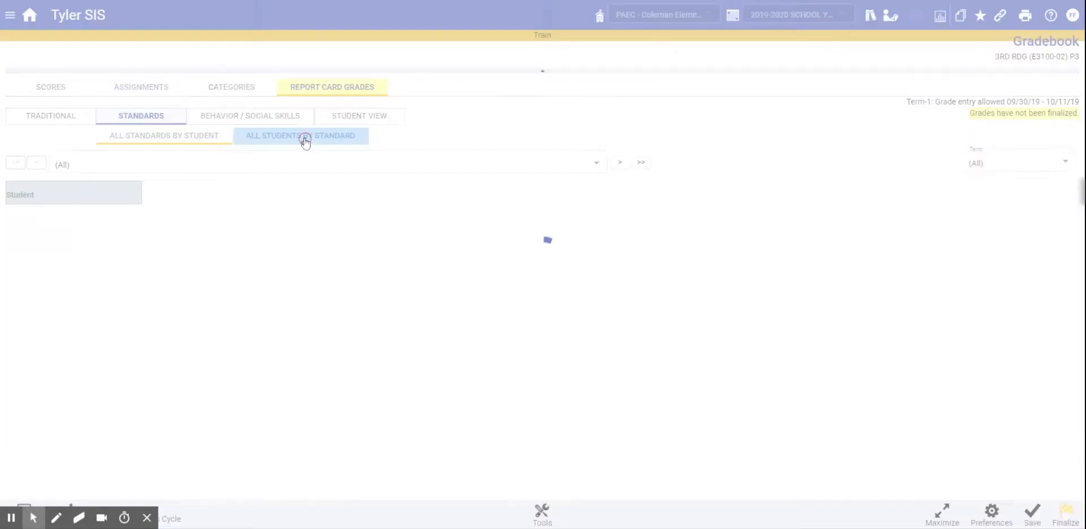
pyautogui.click(300, 135)
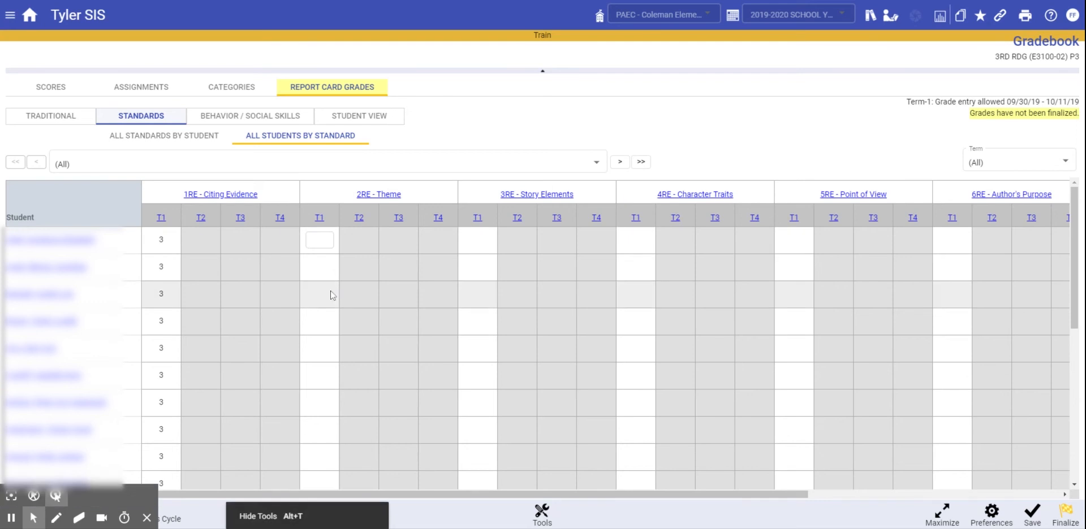
pyautogui.click(319, 240)
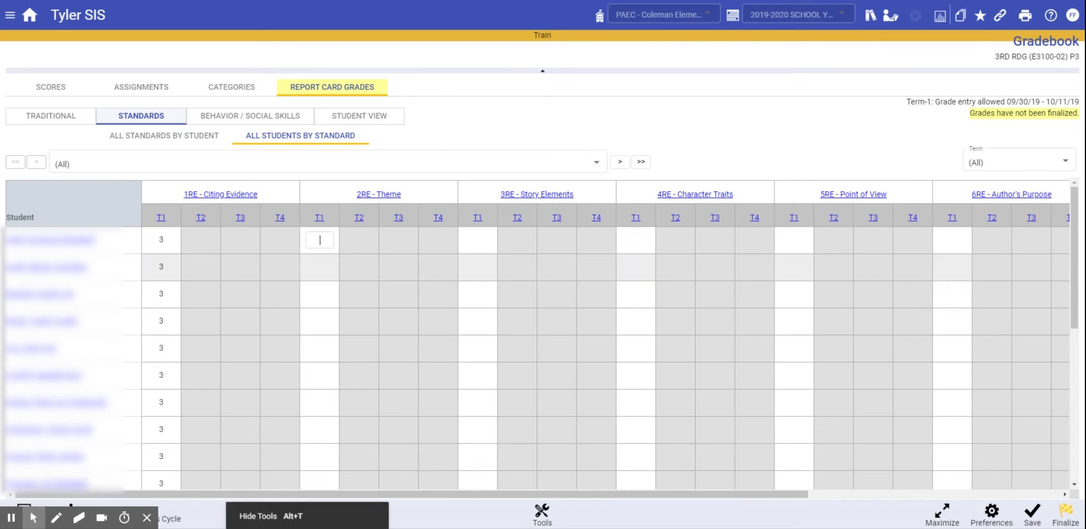
pyautogui.write('3')
pyautogui.click(319, 267)
pyautogui.write('2')
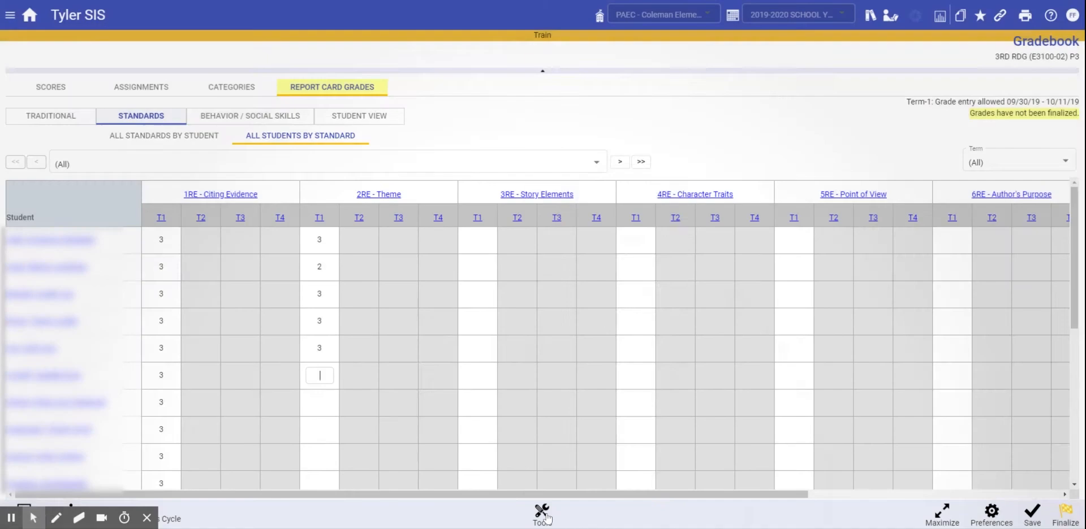
# Apply Mark 3 to all students on all standards for Term-1, overwriting existing marks
pyautogui.click(542, 515)
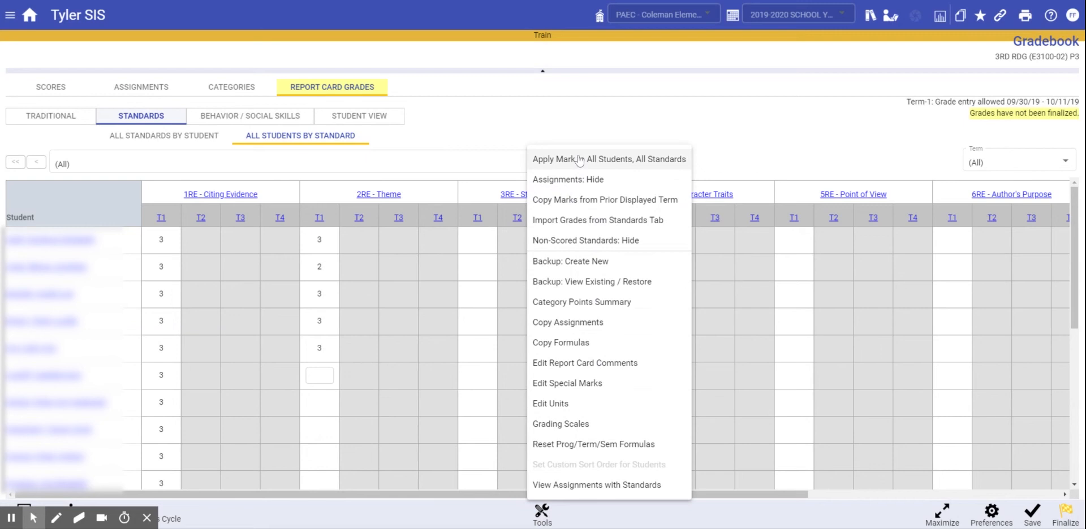
pyautogui.click(609, 159)
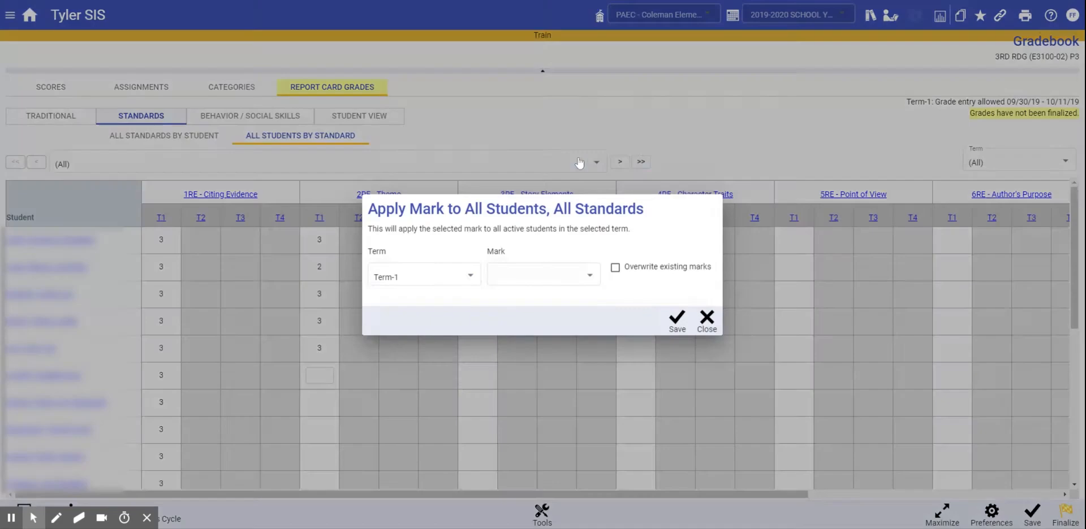
pyautogui.click(543, 275)
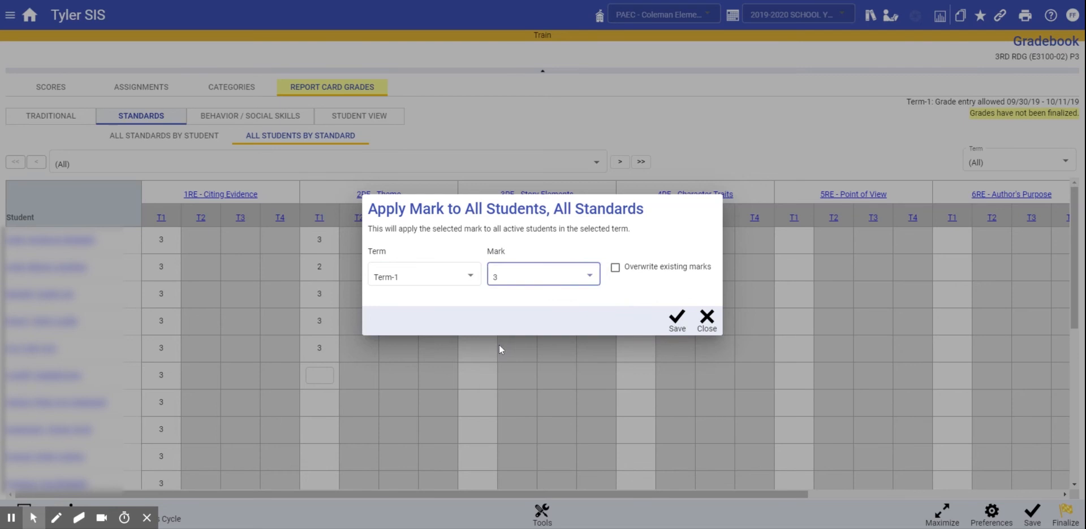
pyautogui.click(616, 267)
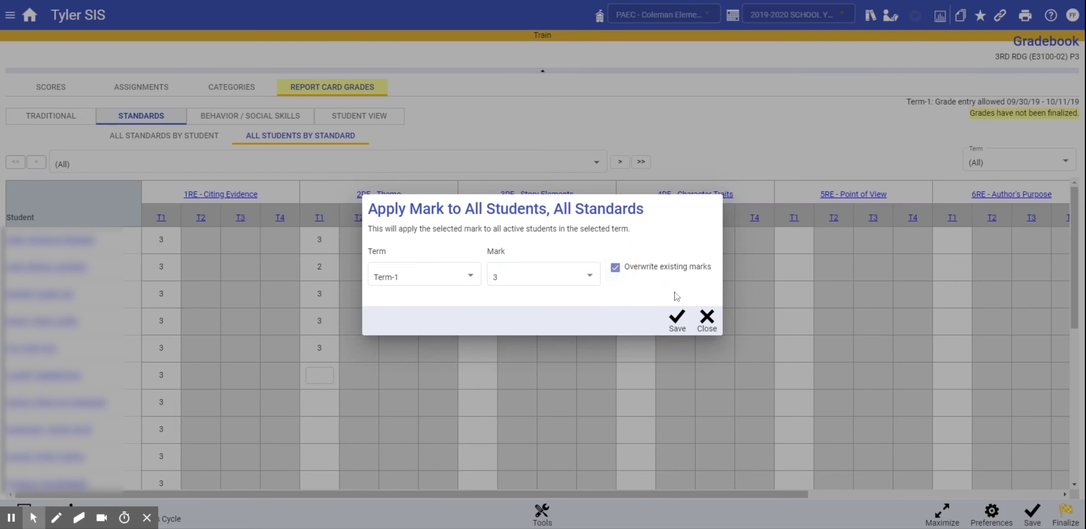
pyautogui.click(677, 321)
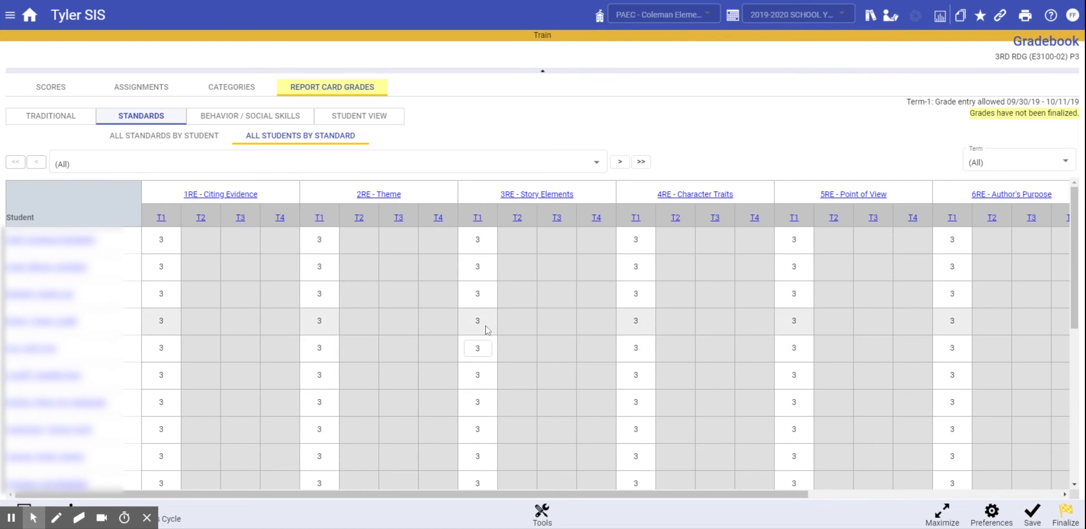
# Lower individual Story Elements T1 marks to 2 and 1 for selected students
pyautogui.write('2')
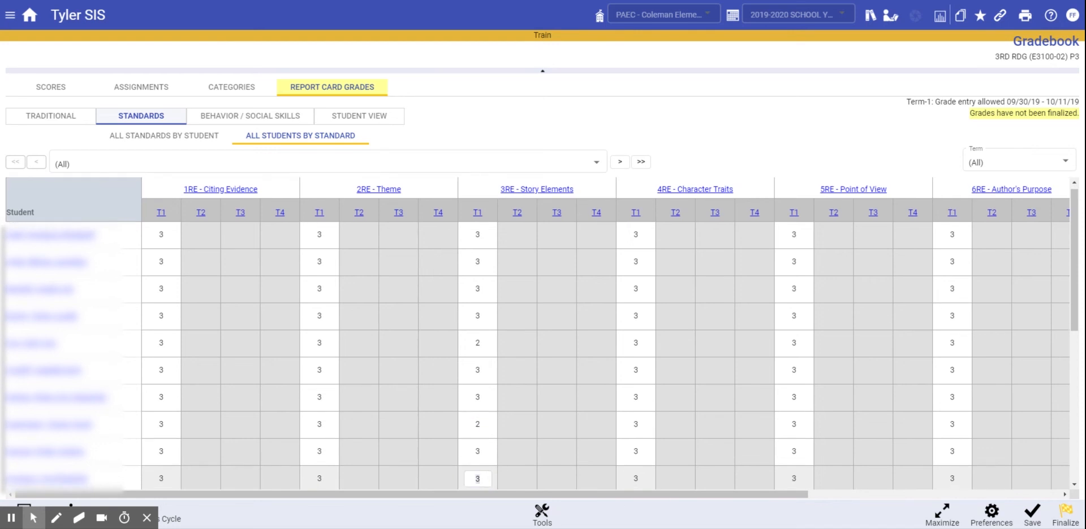
pyautogui.write('1')
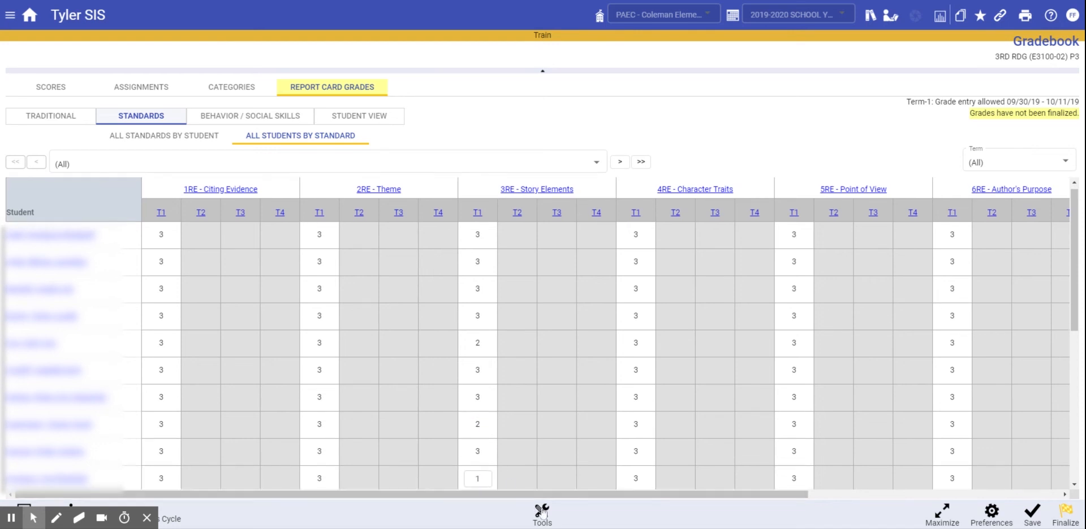